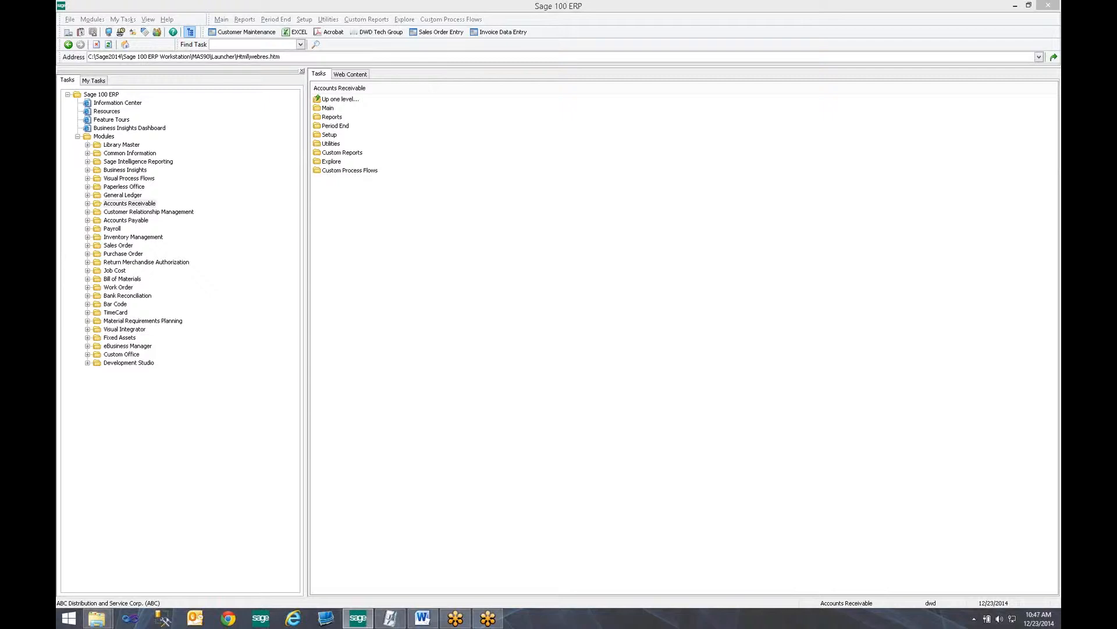
mouse_move(1059, 422)
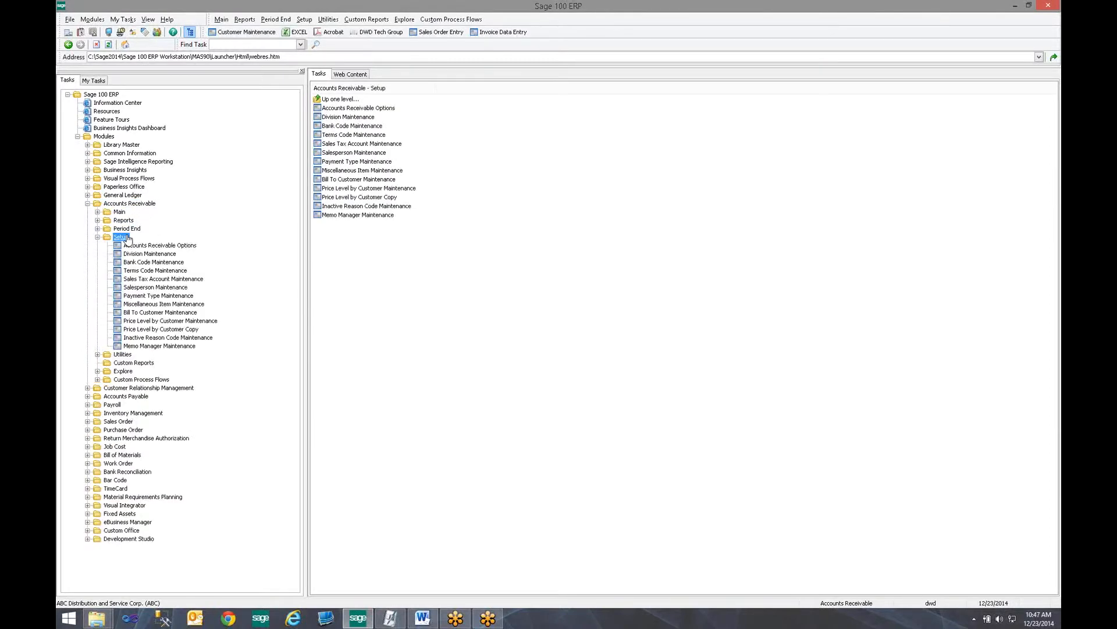
mouse_move(159, 245)
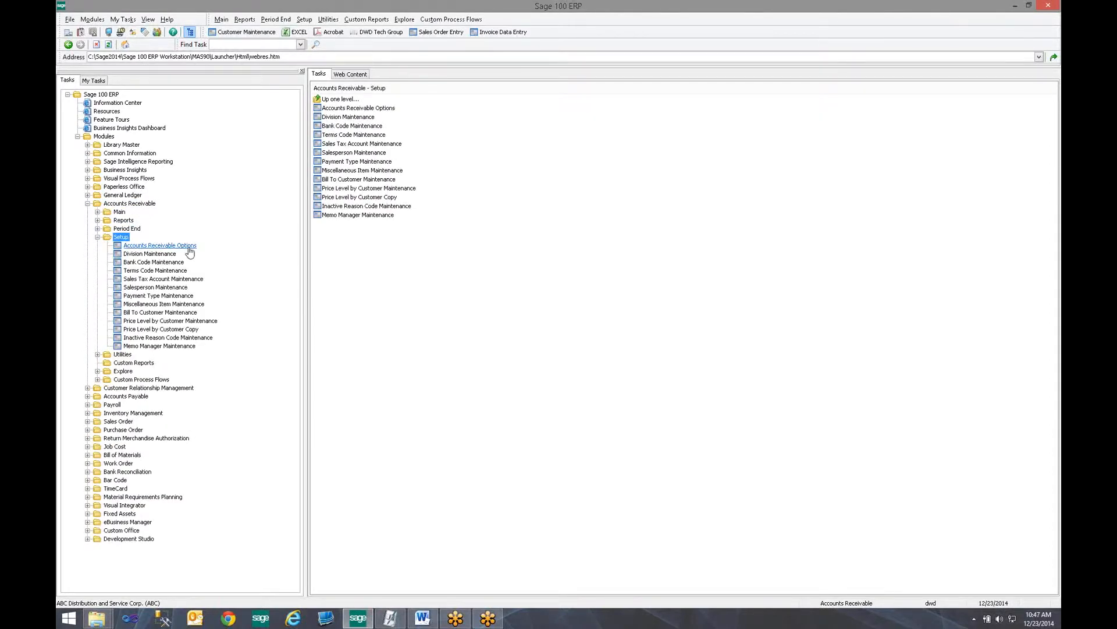
Step: Select Accounts Receivable Options under Accounts Receivable Setup in the Tasks tree
click(159, 245)
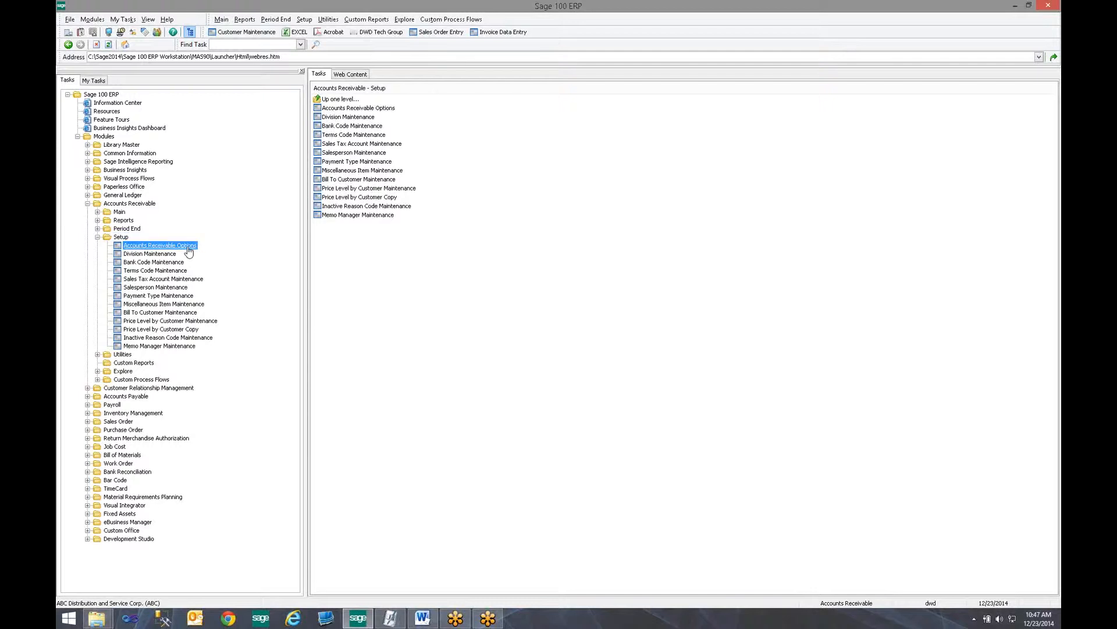
Step: Open Accounts Receivable Options on the History tab and list the Customer Changes to Track choices
double_click(159, 245)
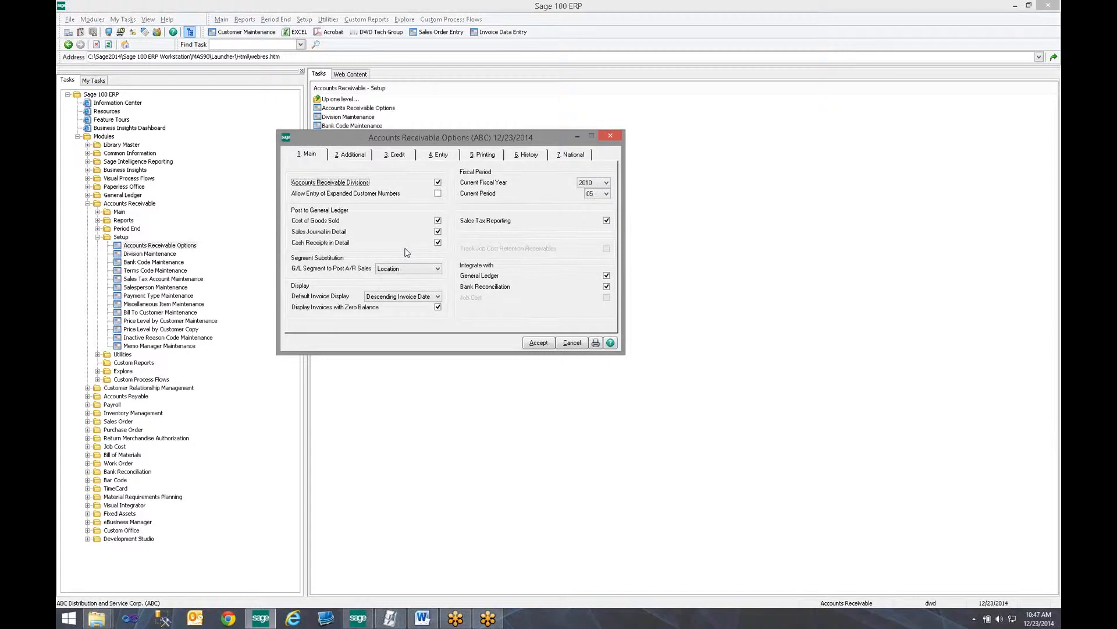
mouse_move(432, 143)
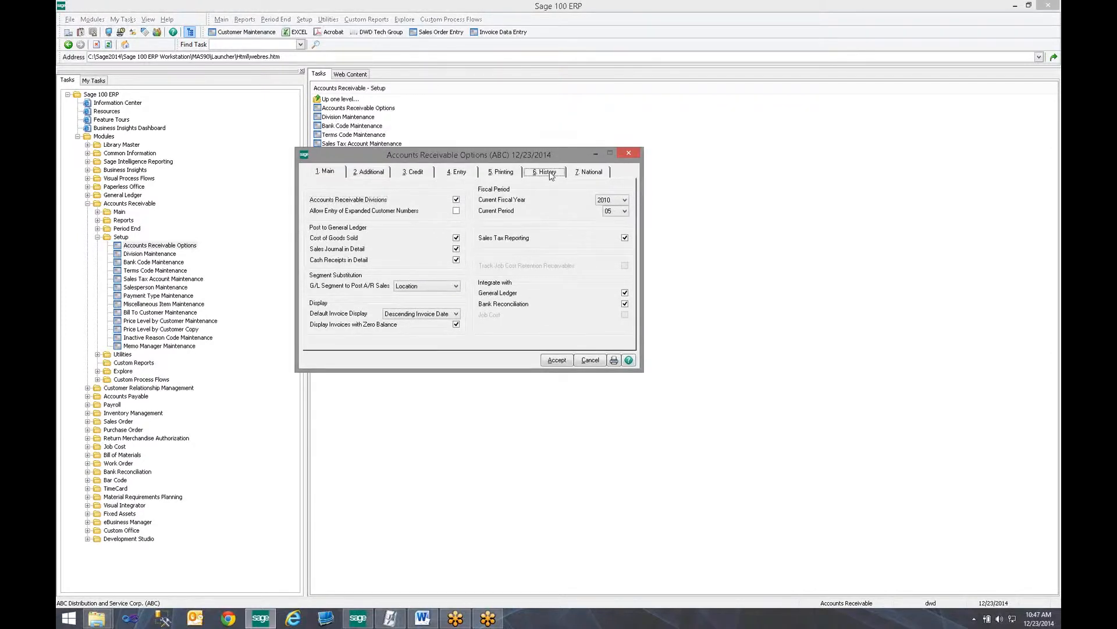
click(546, 172)
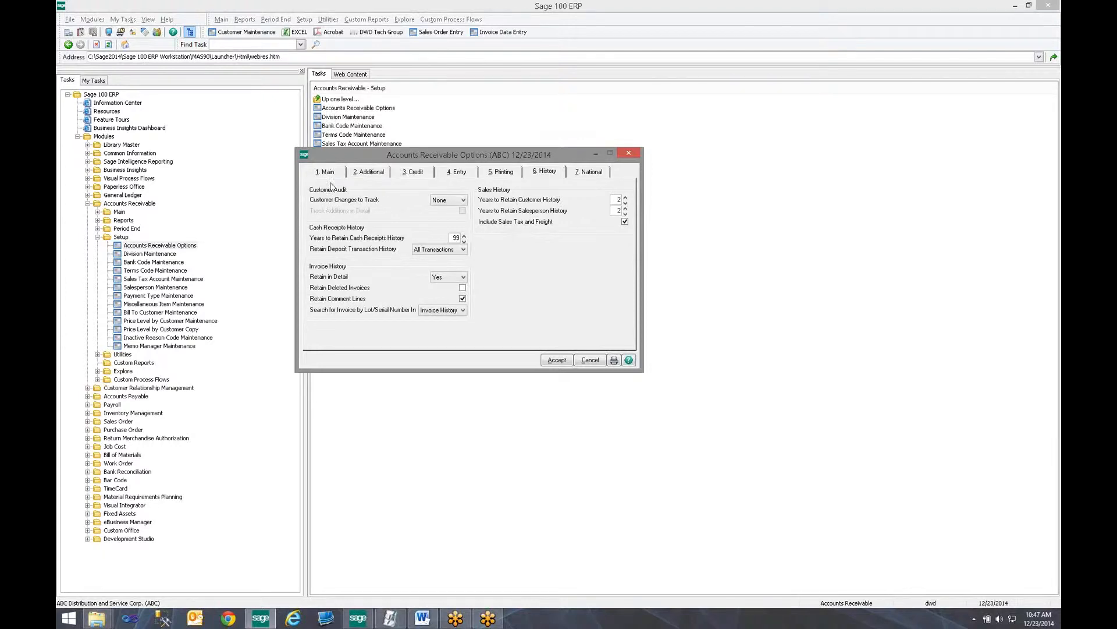
mouse_move(477, 206)
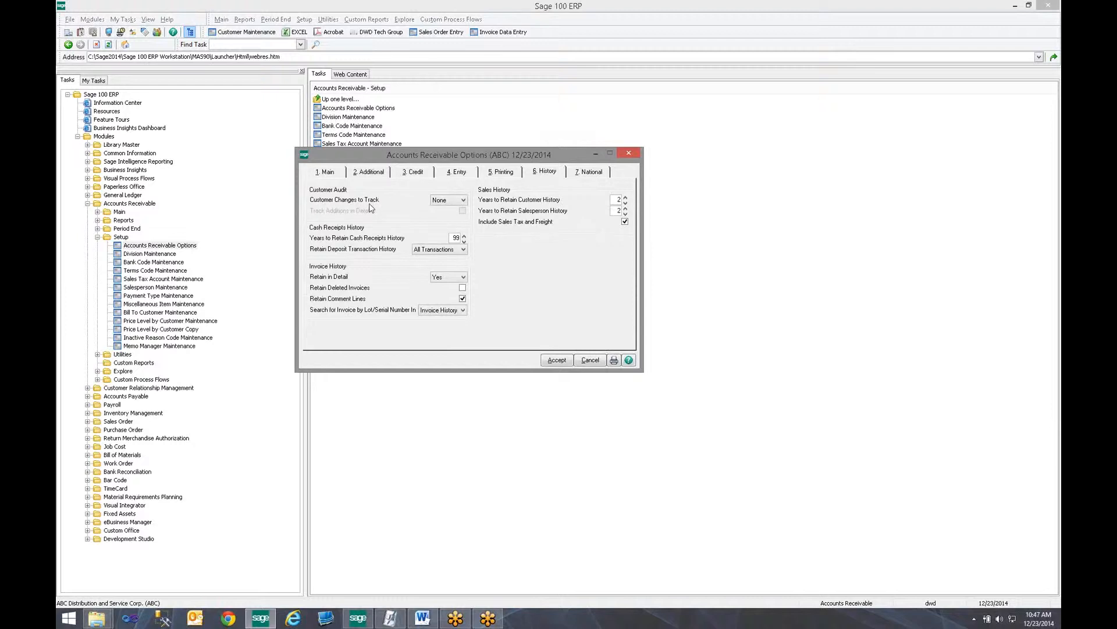
click(461, 200)
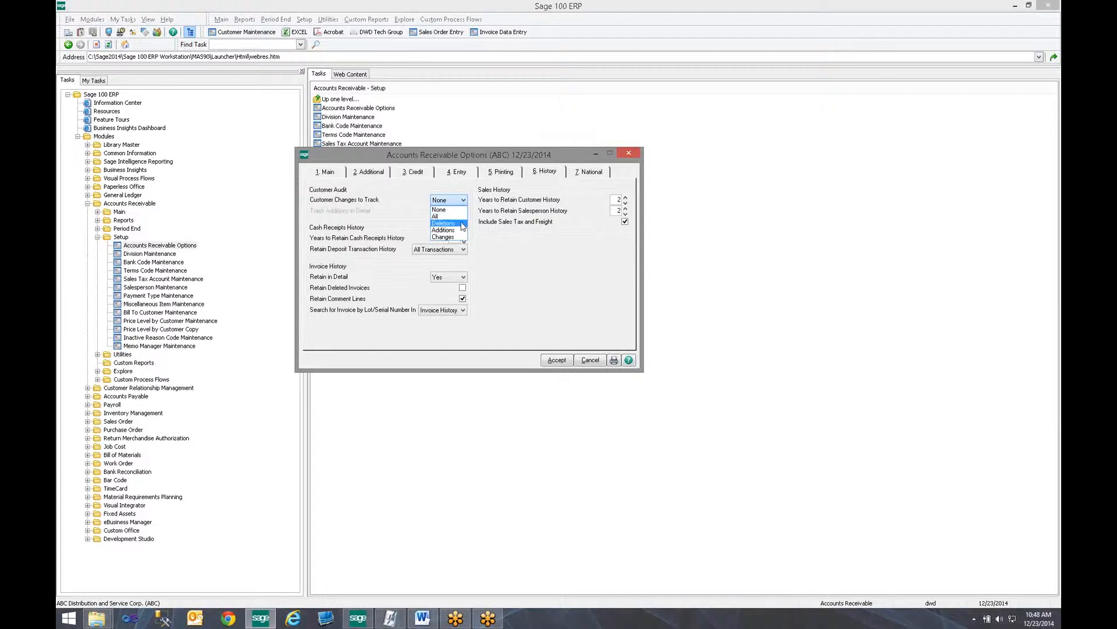
Step: Set Customer Changes to Track to All and accept the Accounts Receivable Options
click(433, 216)
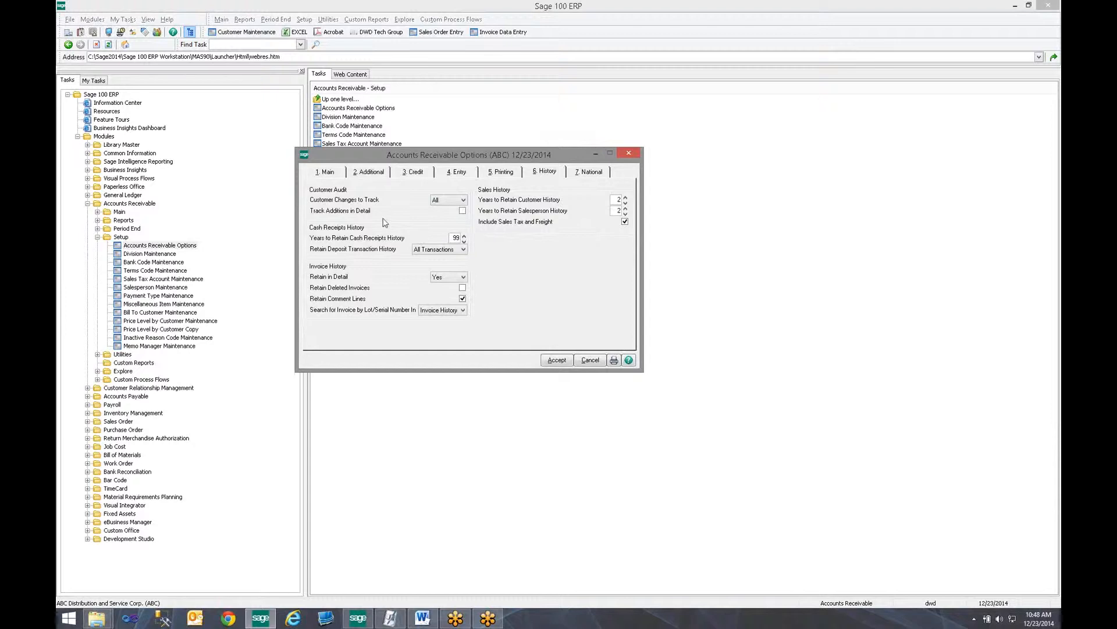
mouse_move(375, 215)
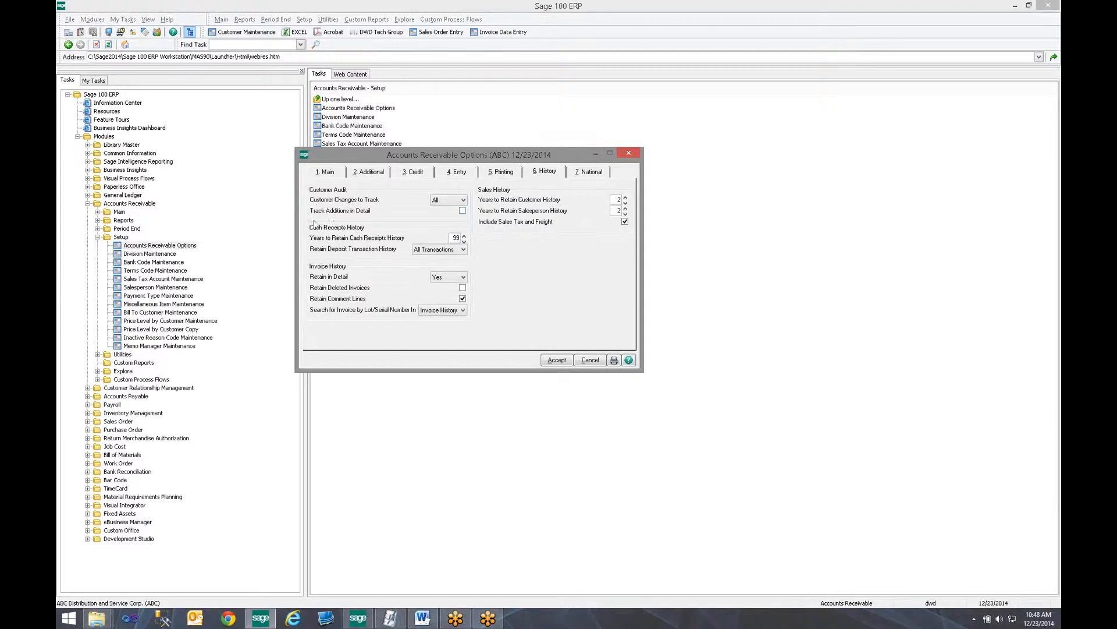
mouse_move(448, 222)
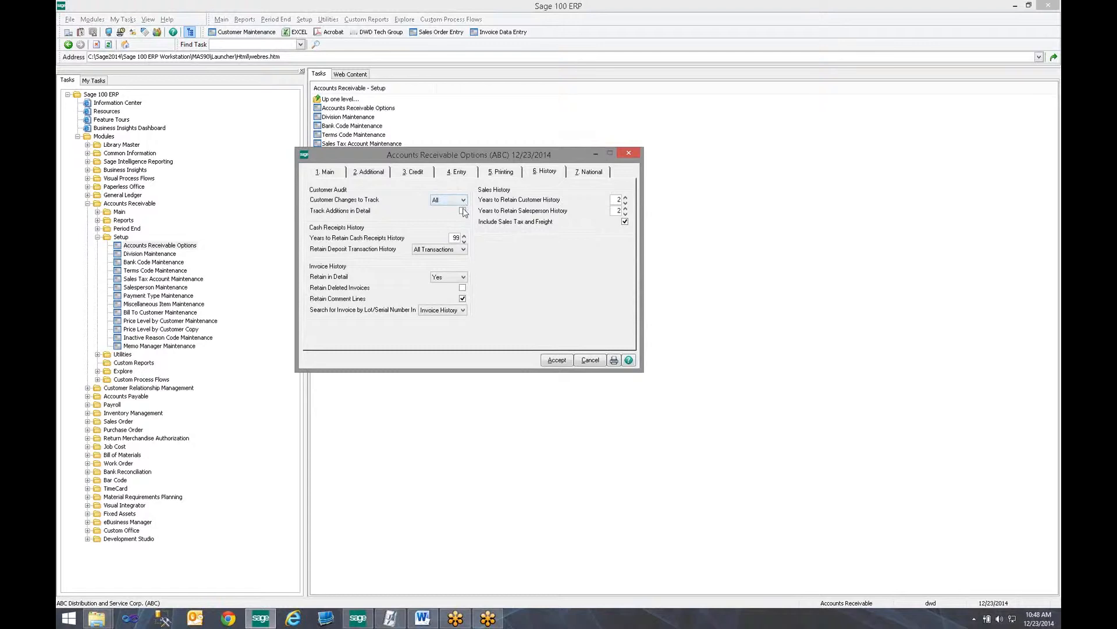
click(462, 210)
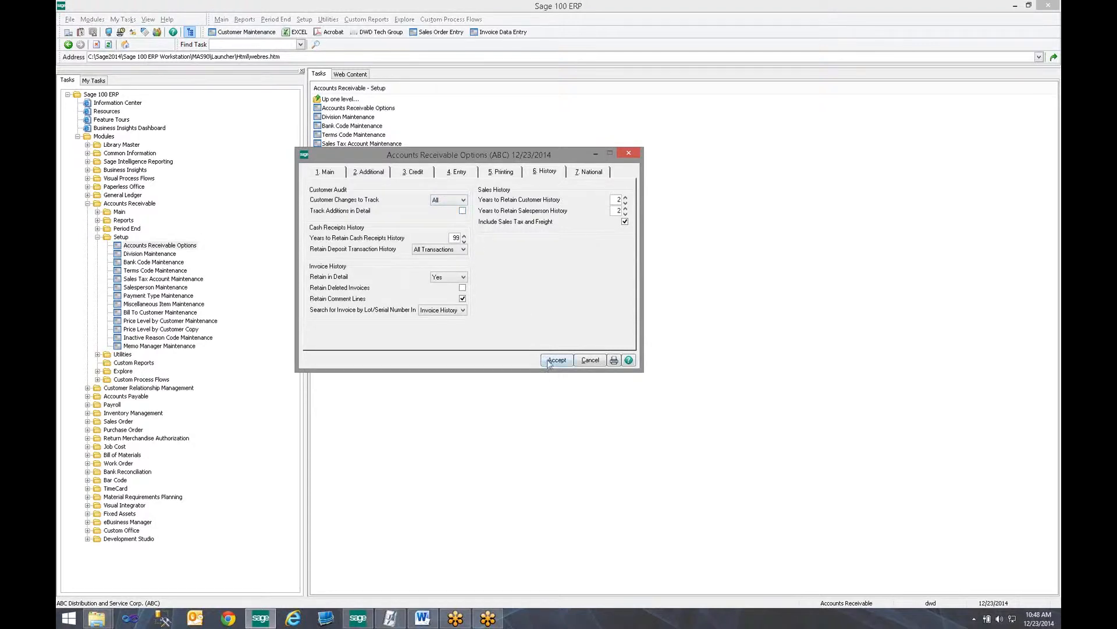
click(556, 359)
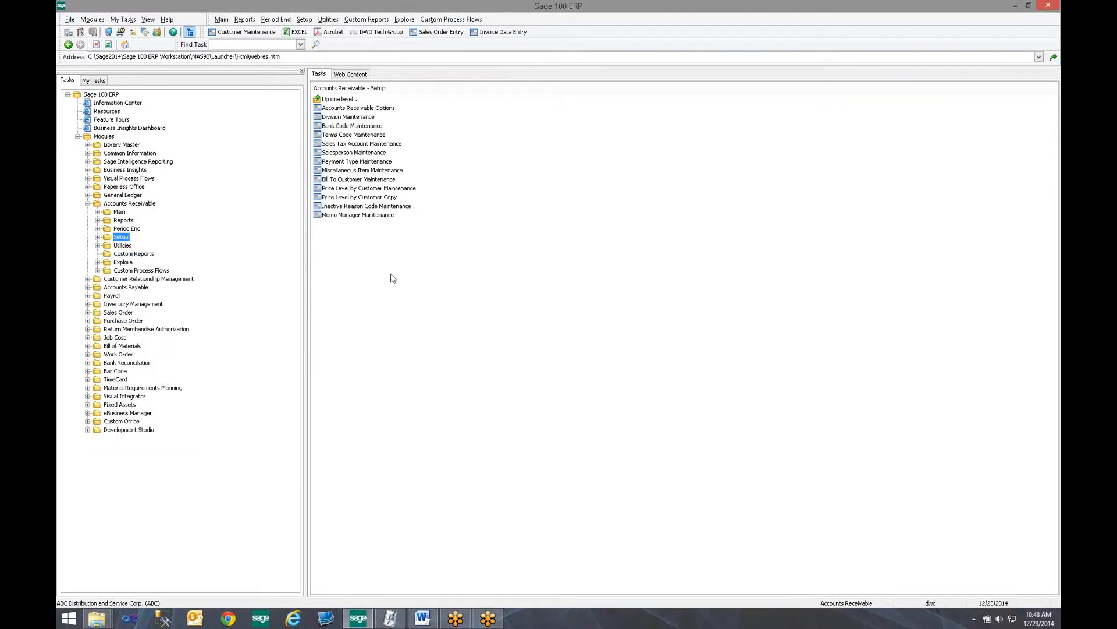
mouse_move(133, 221)
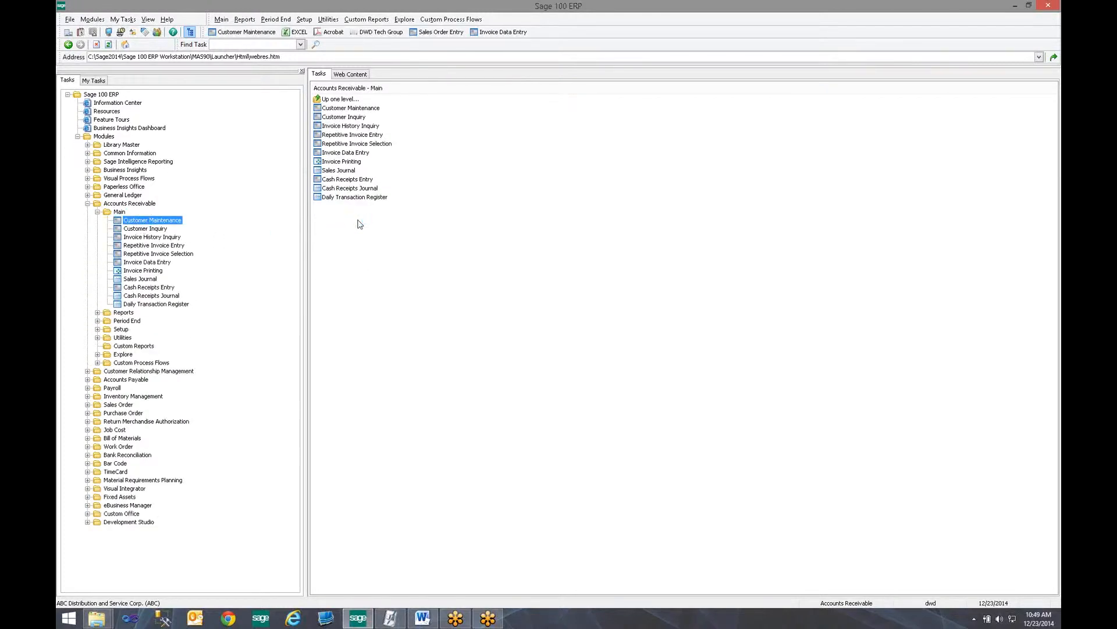
double_click(152, 219)
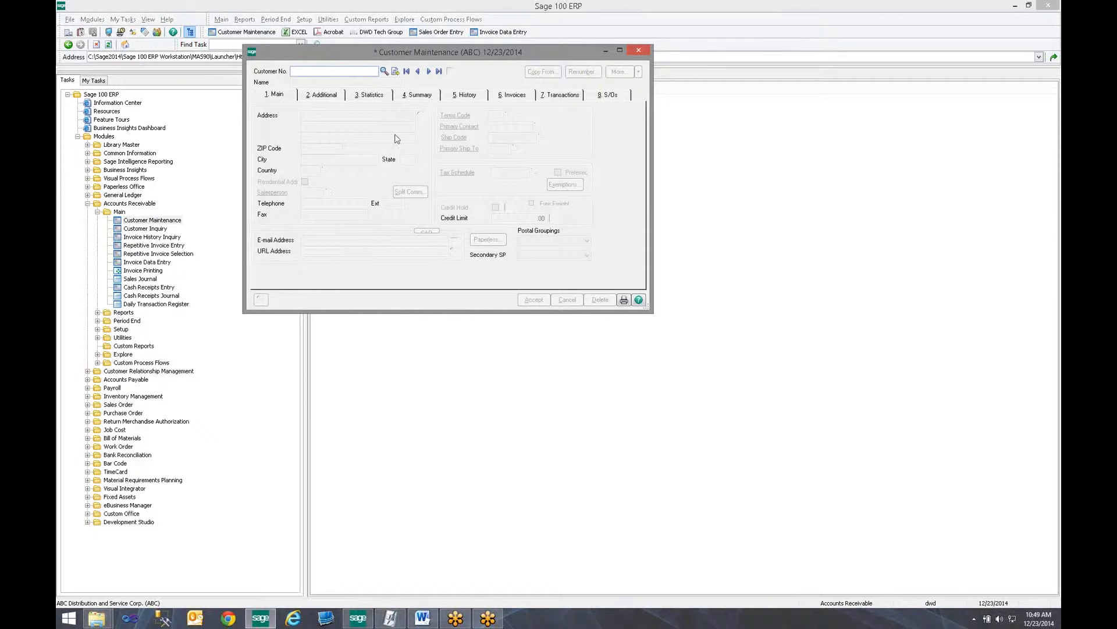
click(384, 70)
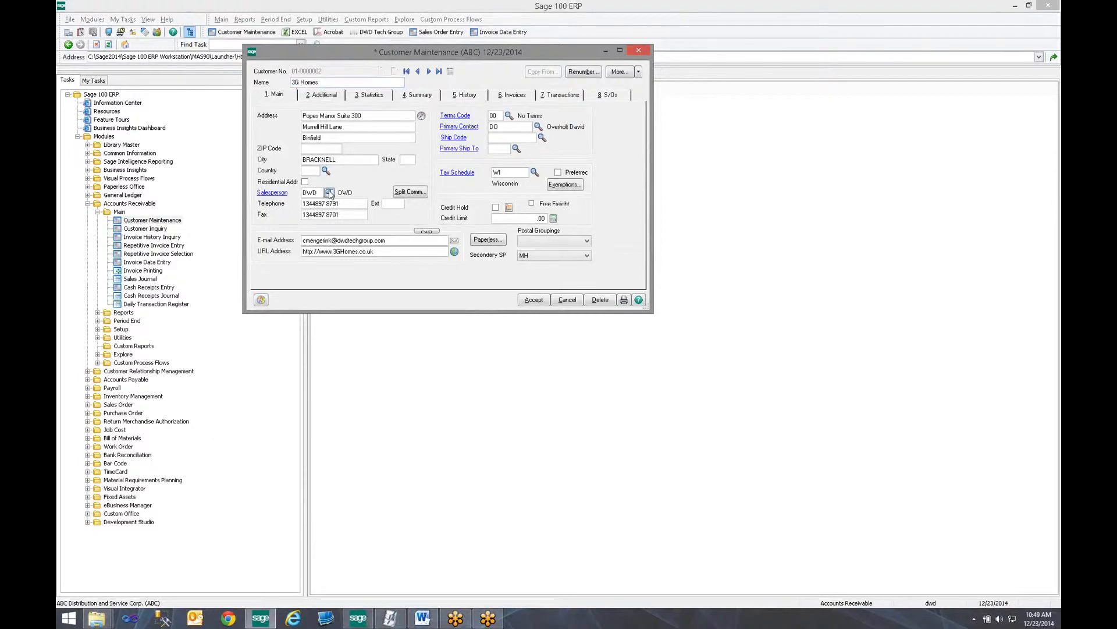
click(330, 193)
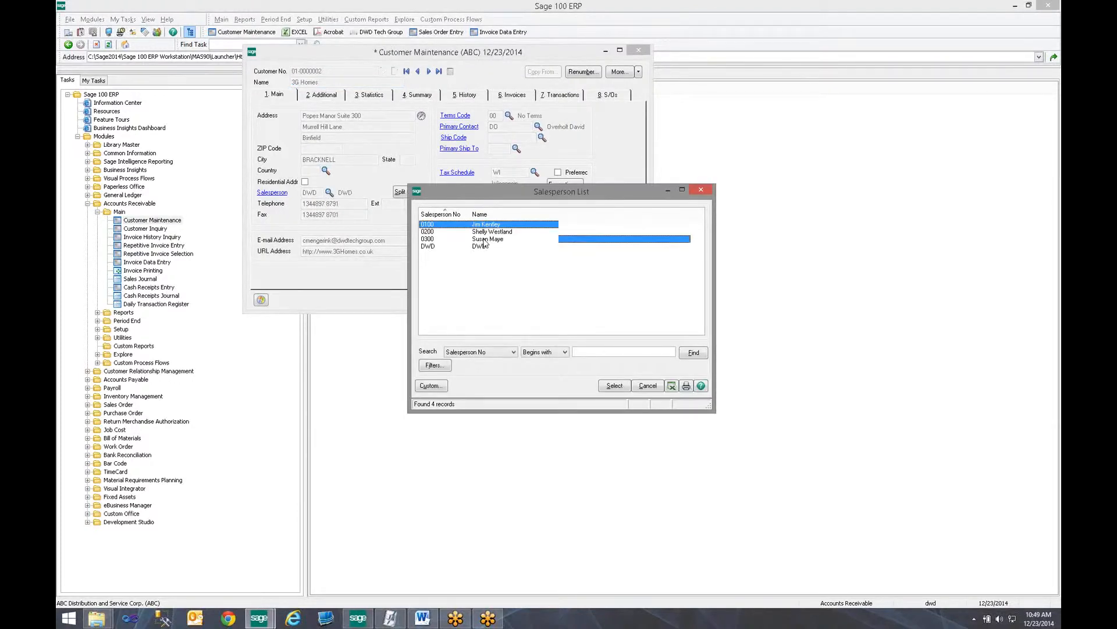
click(612, 385)
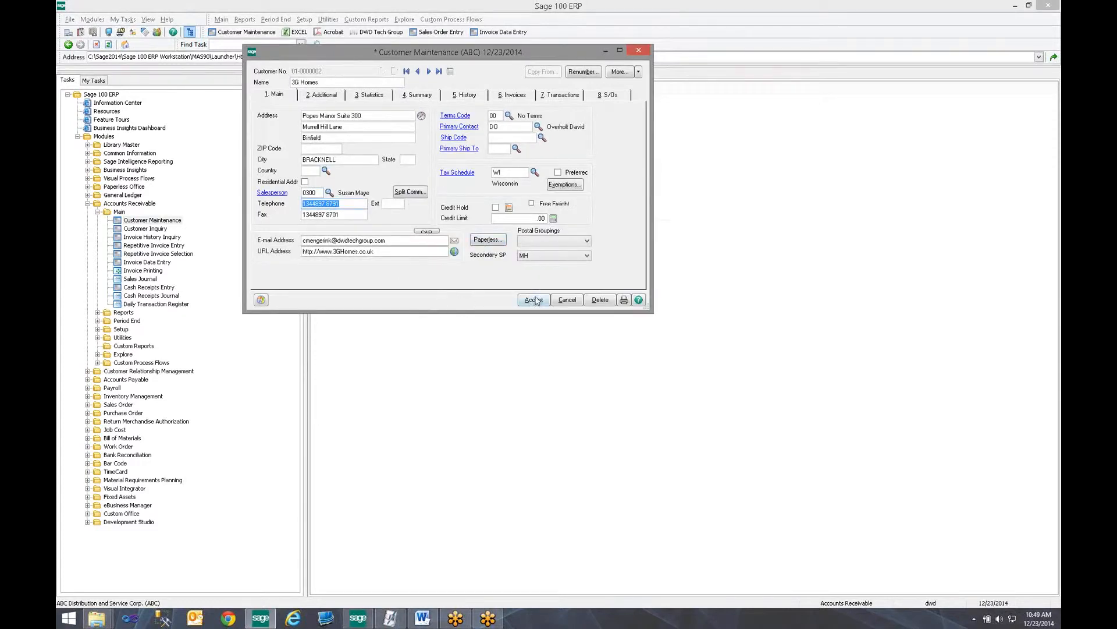
click(533, 299)
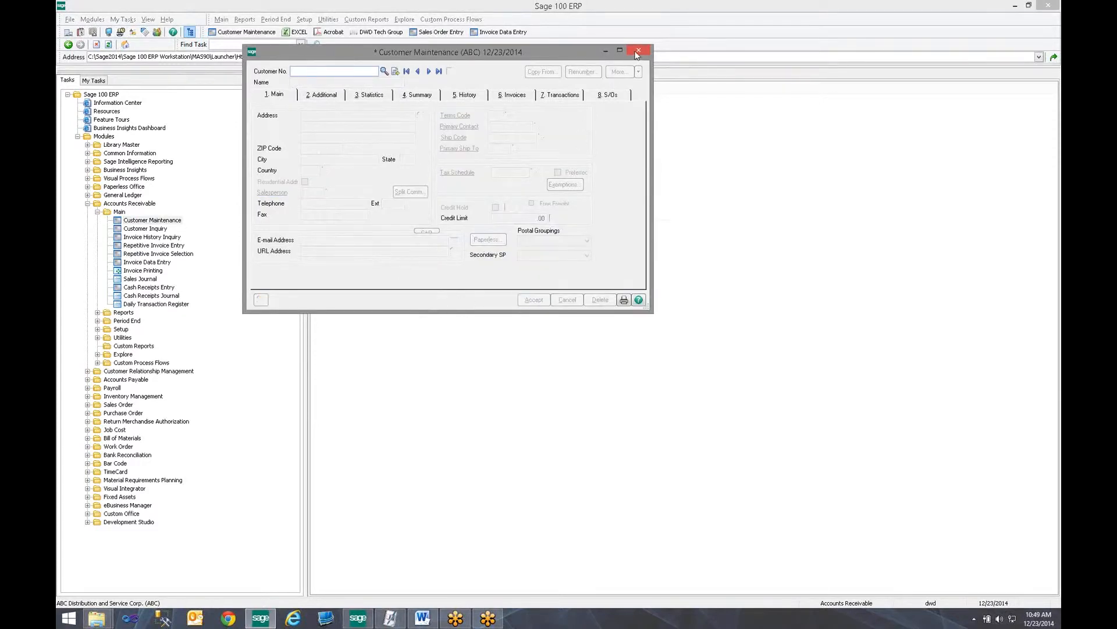
click(638, 51)
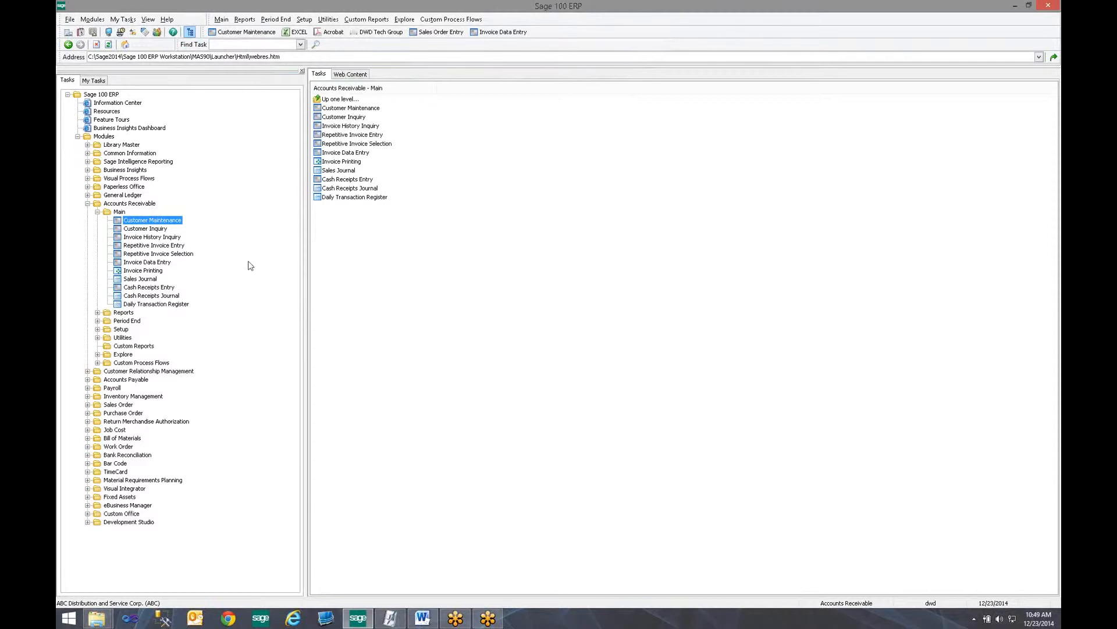
click(98, 211)
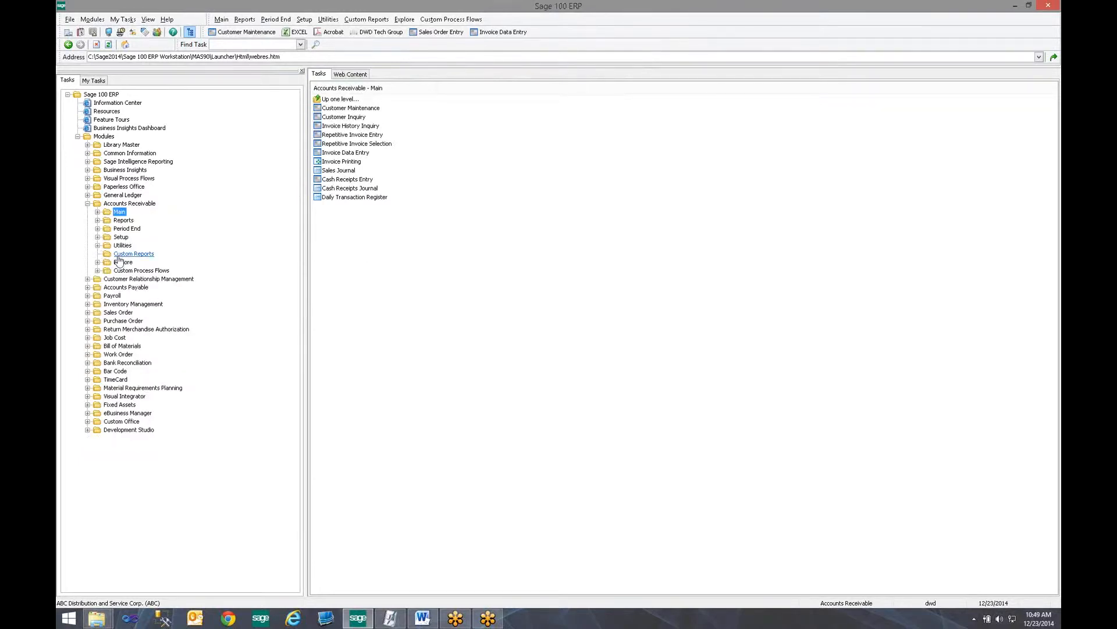
Step: Preview the Customer Audit Report showing 3G Homes' salesperson change from DWD to 0300
click(123, 220)
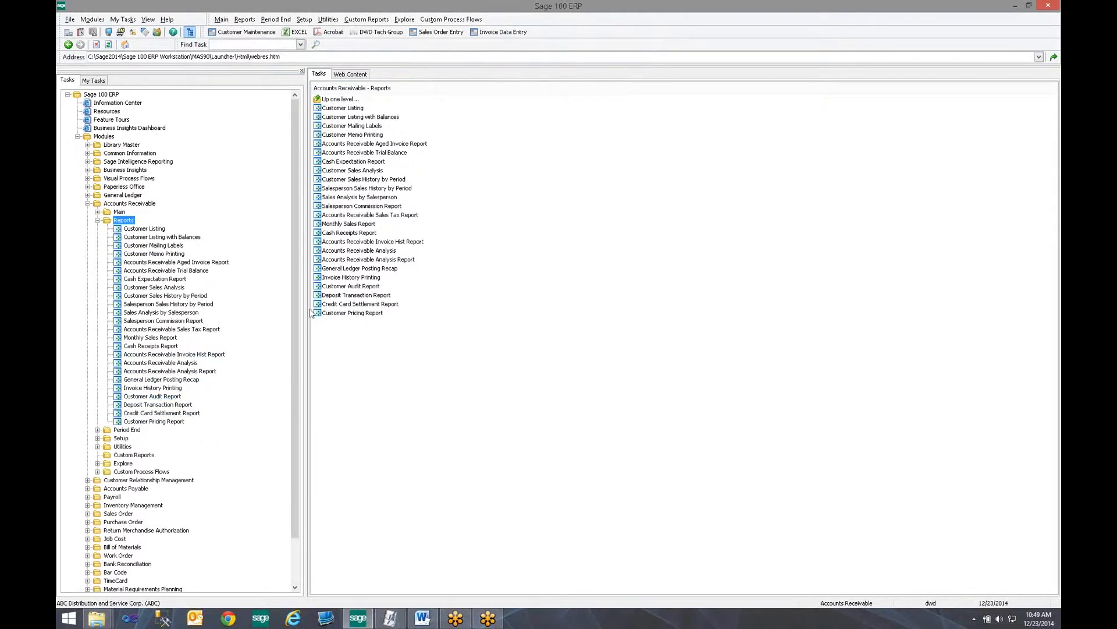
mouse_move(350, 286)
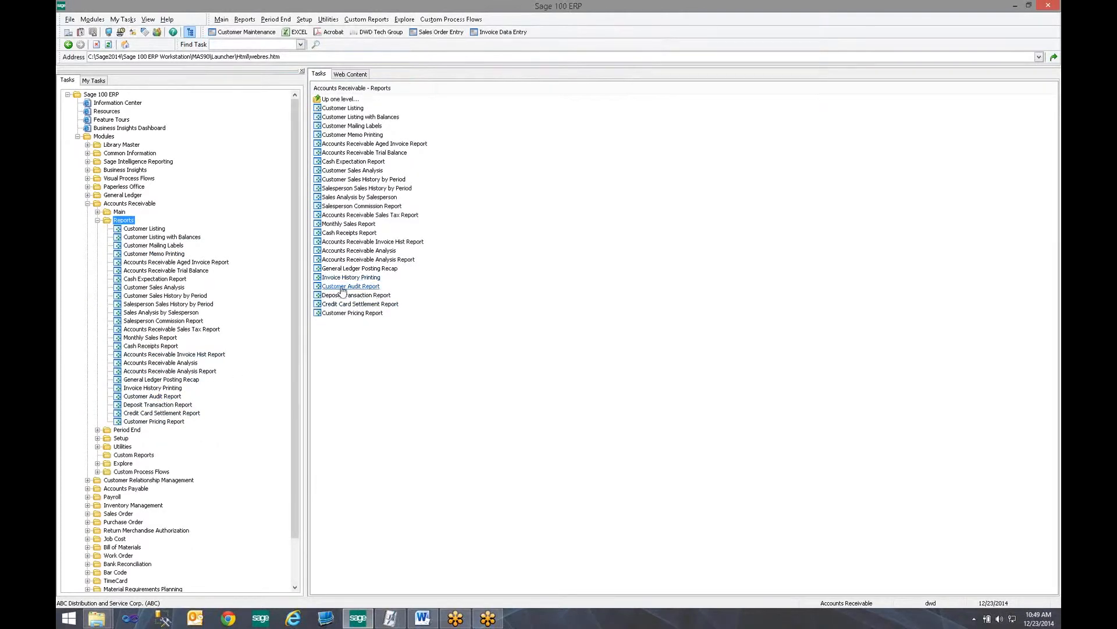
double_click(350, 286)
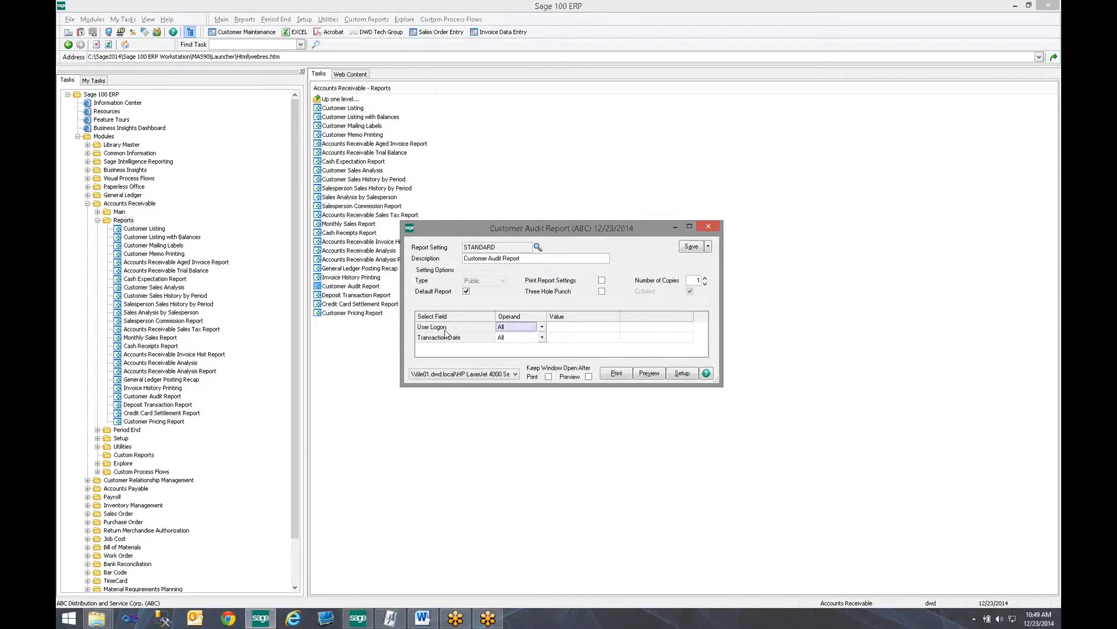
click(438, 337)
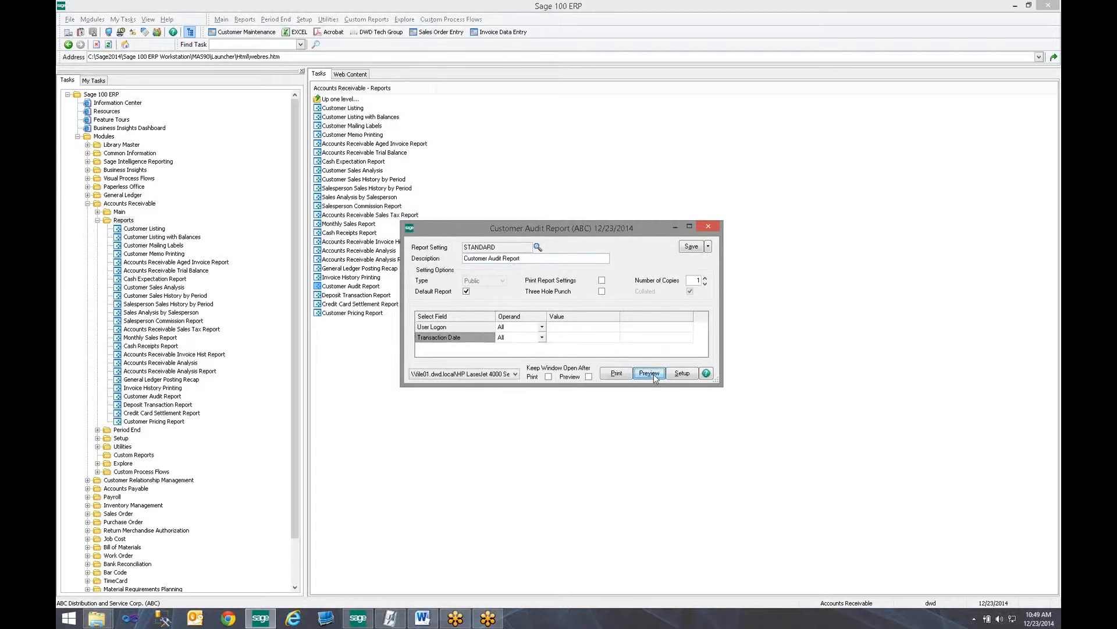
click(647, 372)
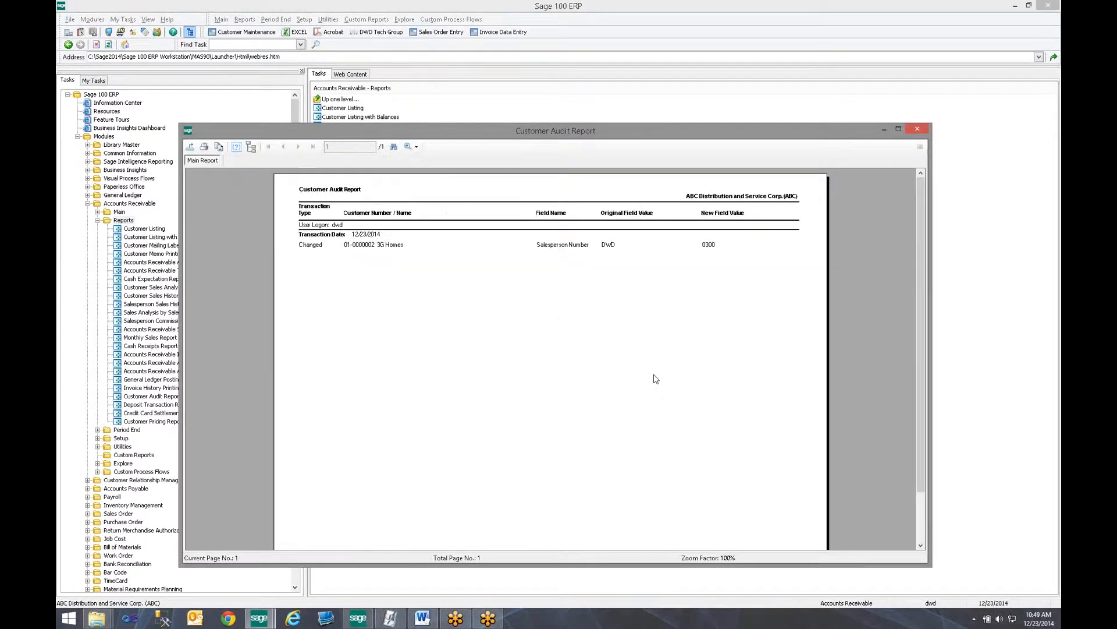
mouse_move(321, 255)
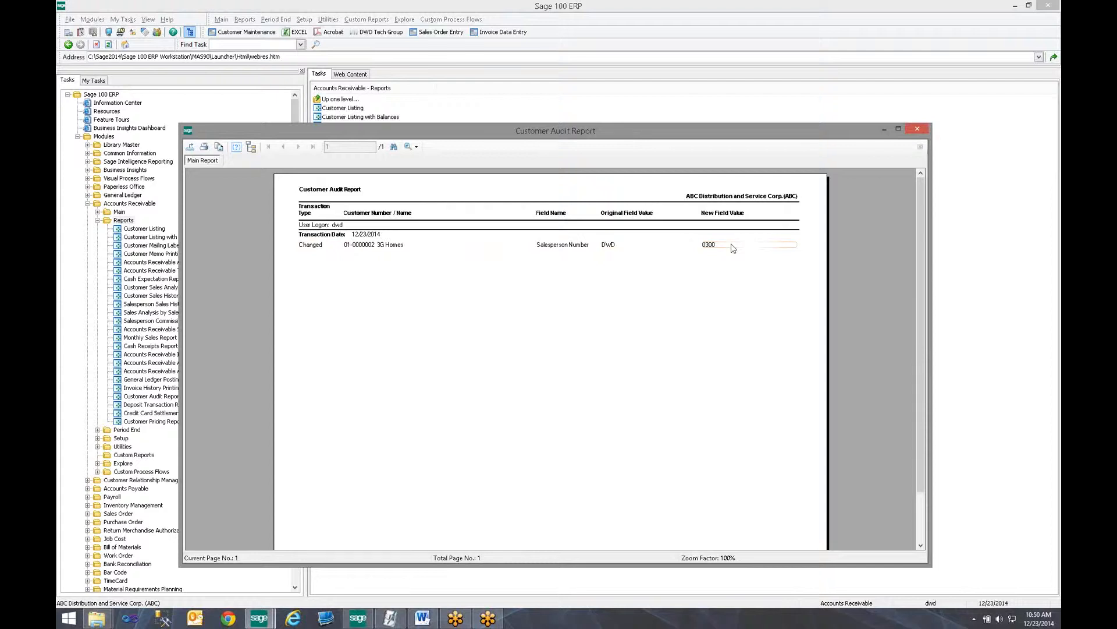
mouse_move(648, 255)
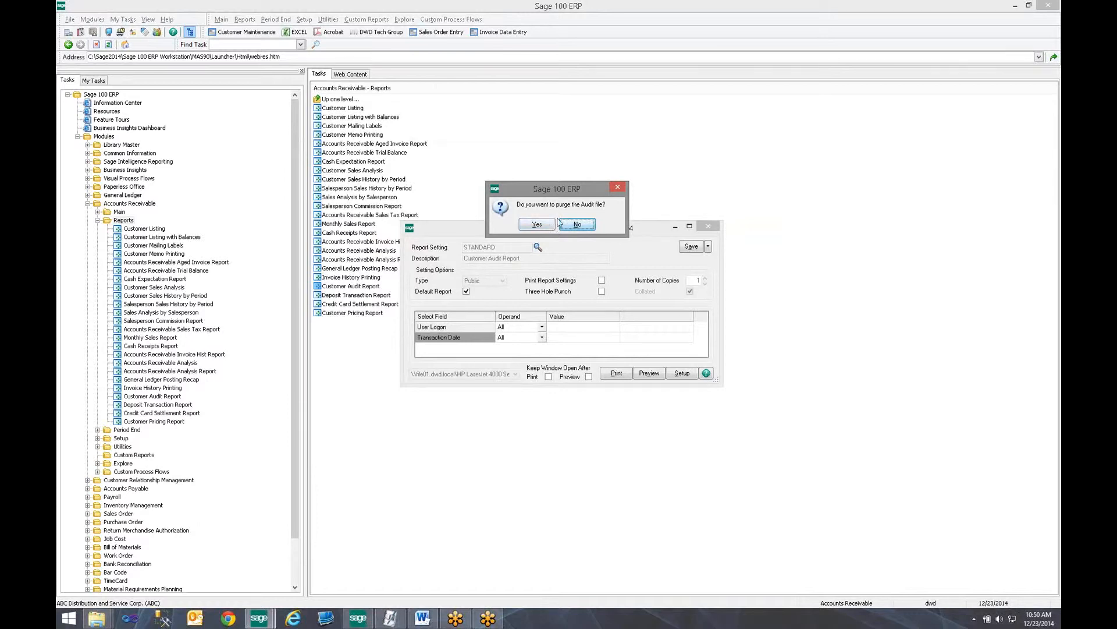
mouse_move(562, 216)
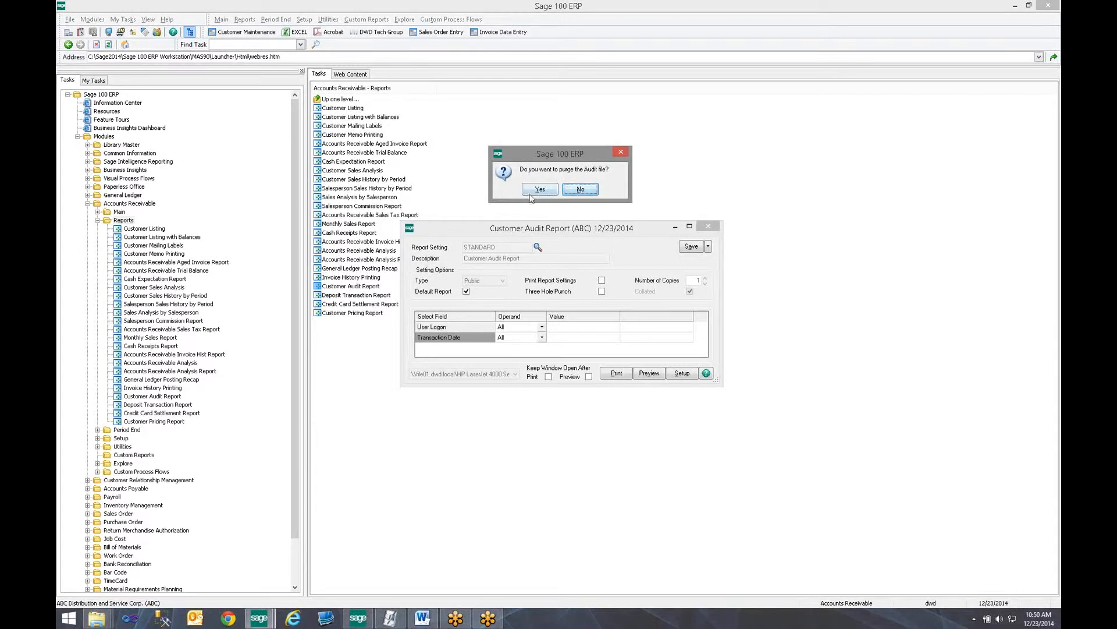
Step: Confirm purging the customer audit file
click(580, 189)
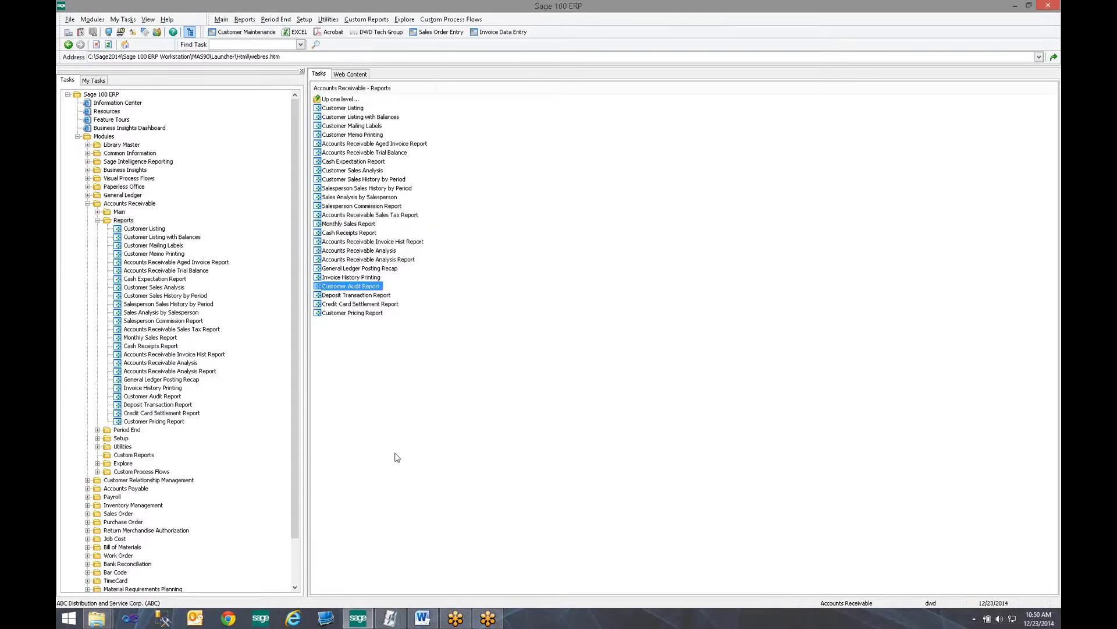